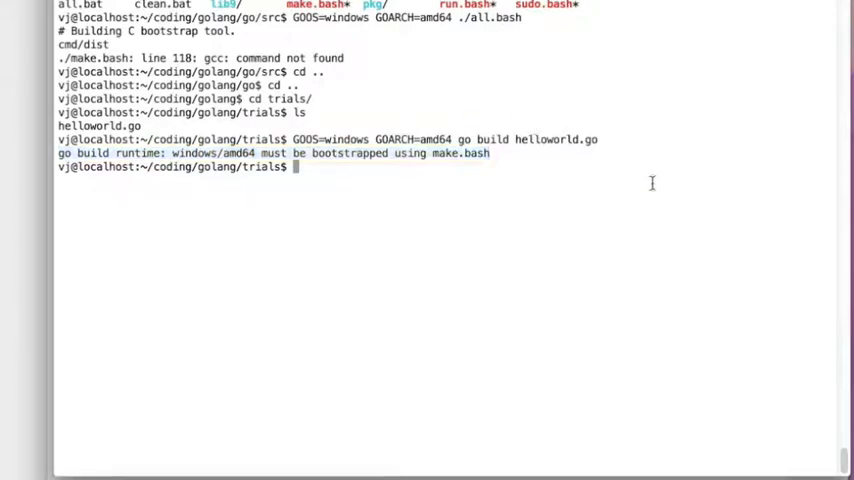
# - Look inside the Go pkg folder's darwin_amd64 package directory and come back up to pkg
pyautogui.write('cd ..')
pyautogui.write('cd pkg/')
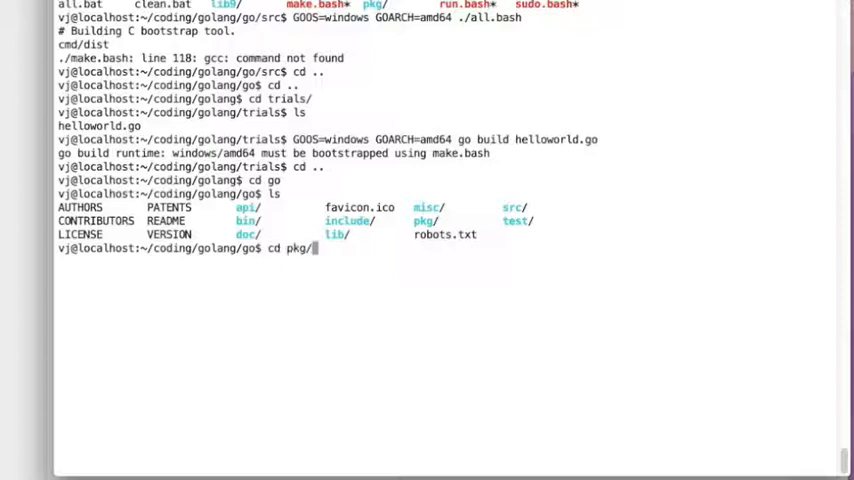
pyautogui.press('Return')
pyautogui.write('ls')
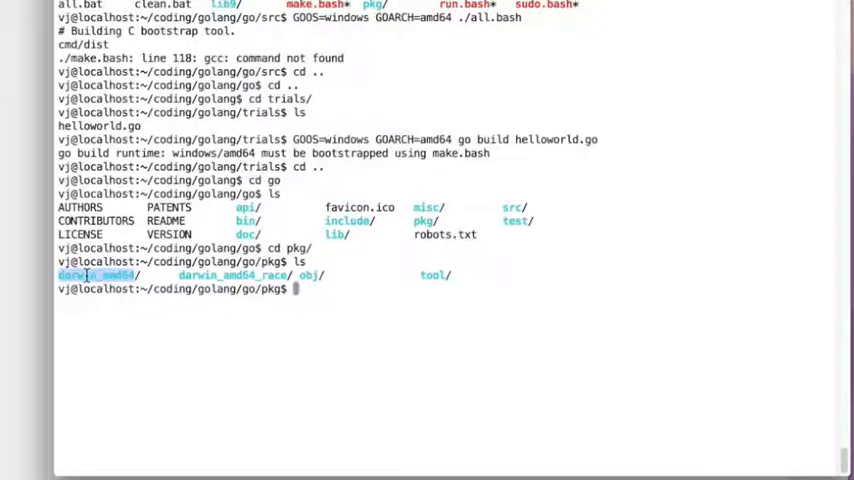
pyautogui.write('cd')
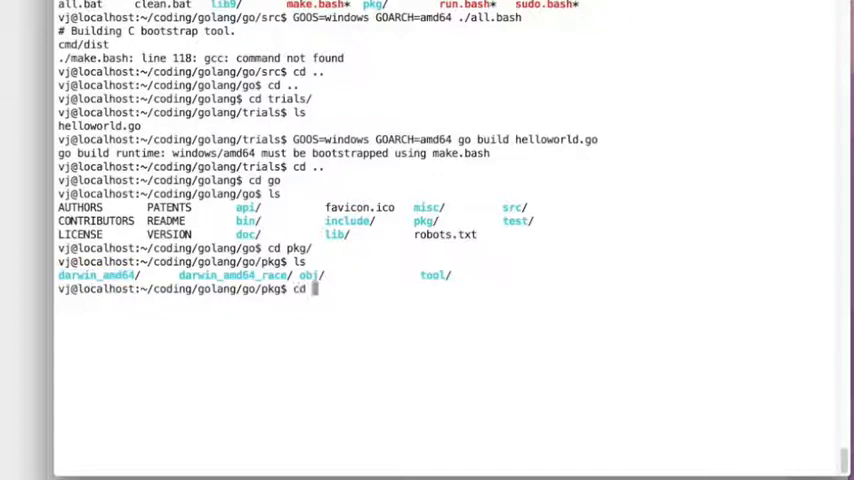
pyautogui.write('darwin_amd64')
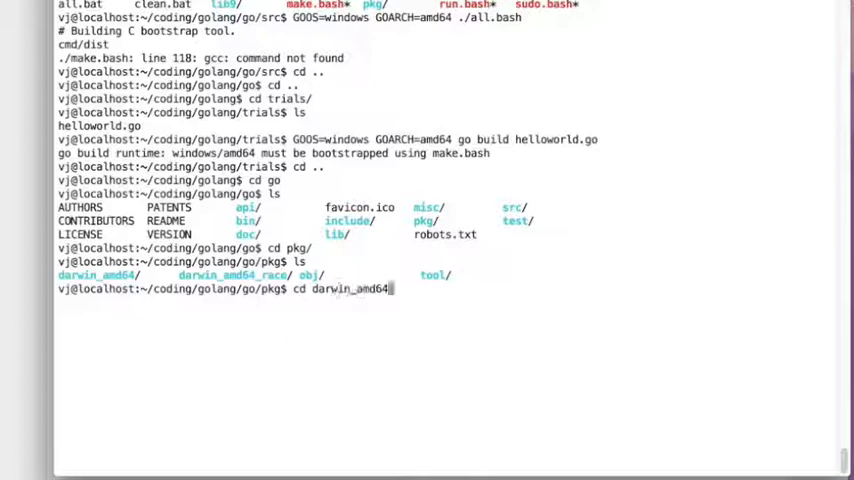
pyautogui.press('Return')
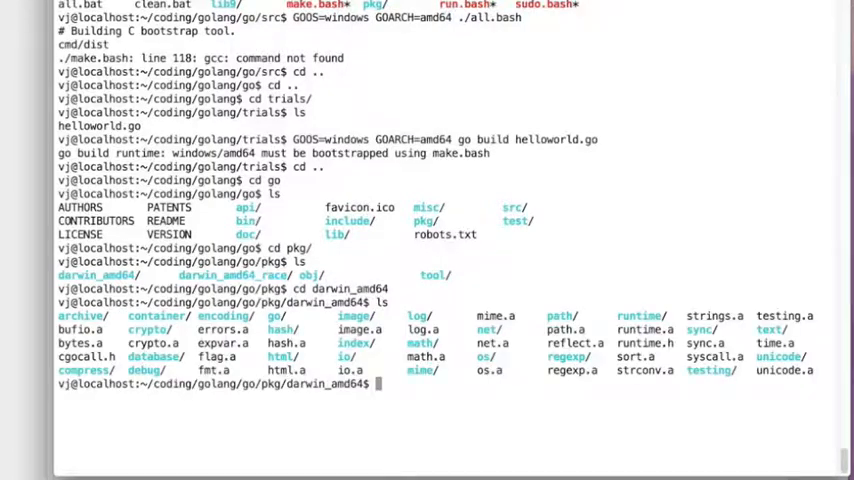
pyautogui.write('cd')
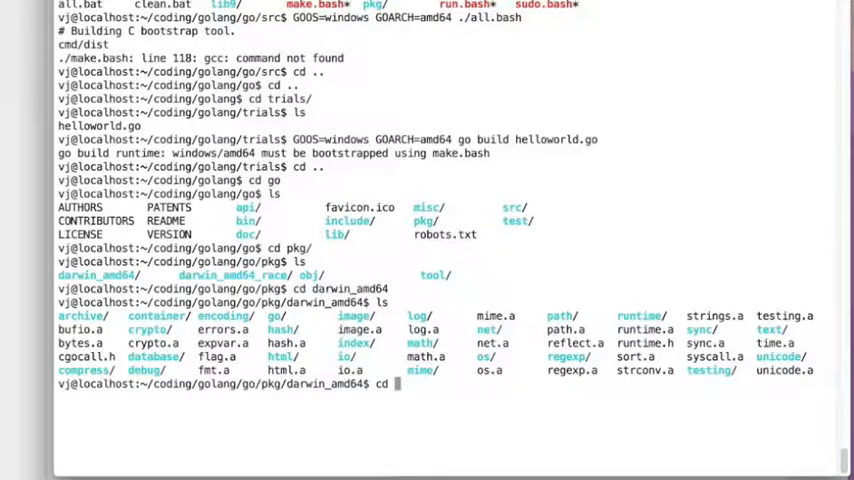
pyautogui.write('..')
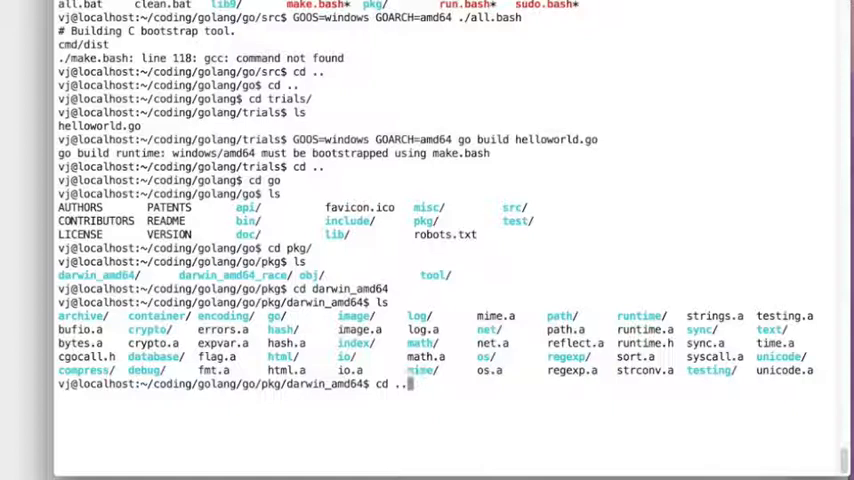
pyautogui.press('Return')
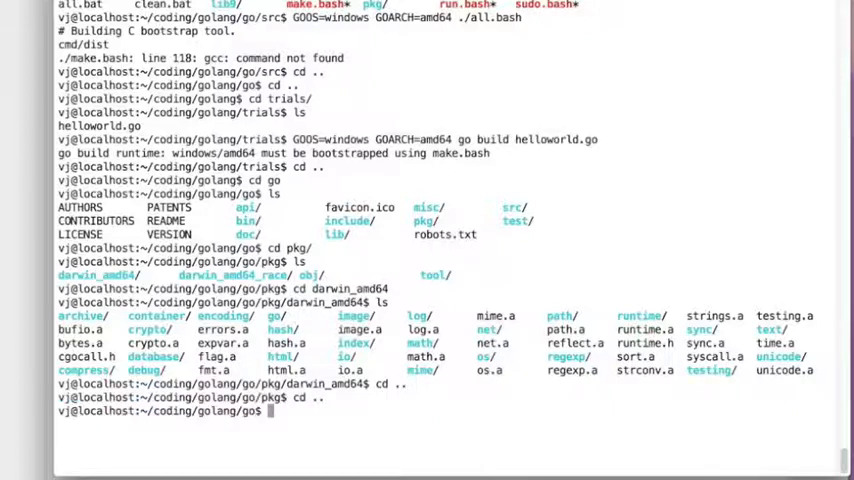
# - Return to the Go src directory and start entering the ./all.bash build command
pyautogui.write('cd ..')
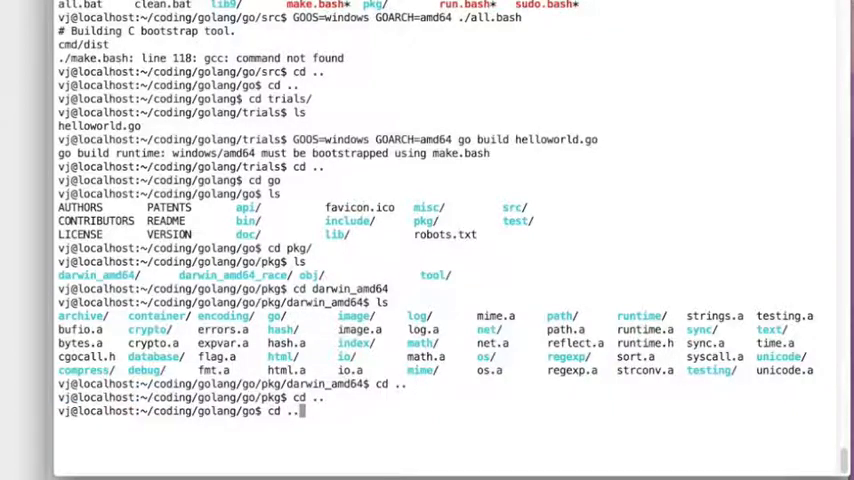
pyautogui.press('Return')
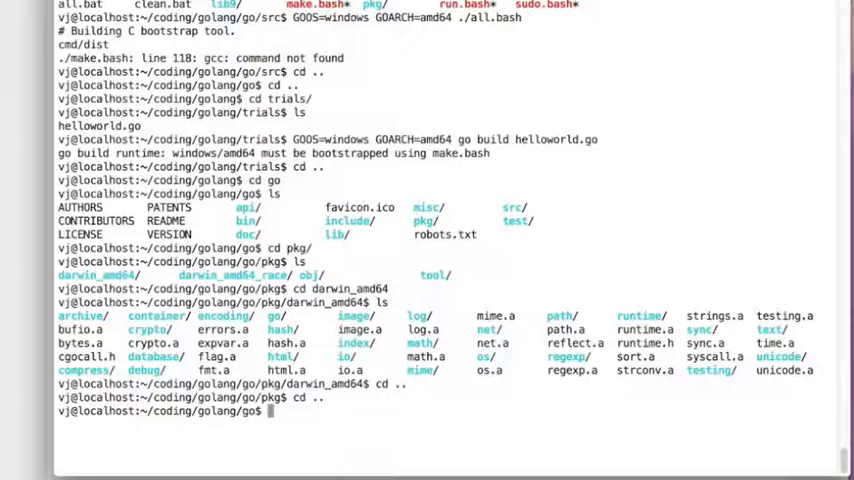
pyautogui.write('cd src/')
pyautogui.write('ls')
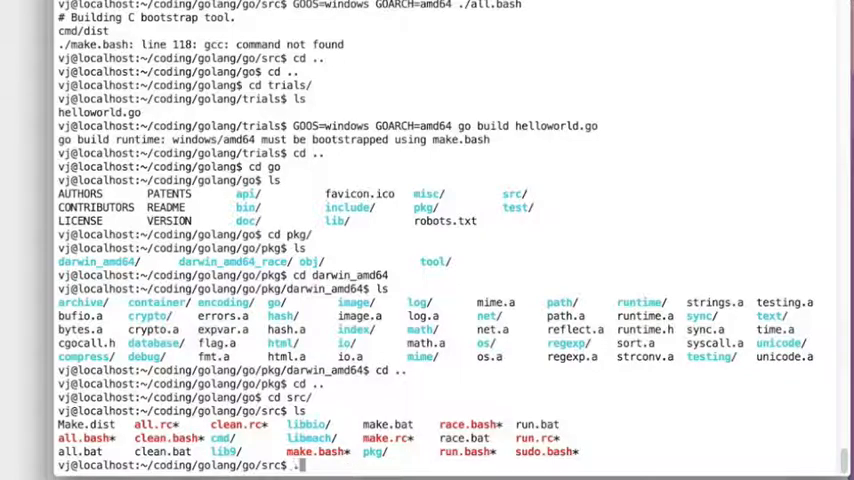
pyautogui.write('./all.ba')
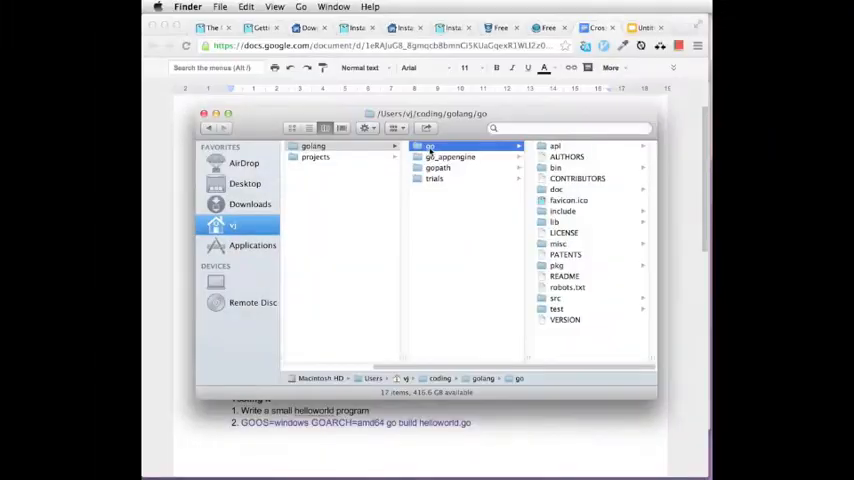
# - Bring up the context menu on the go folder in coding/golang
pyautogui.rightClick(430, 148)
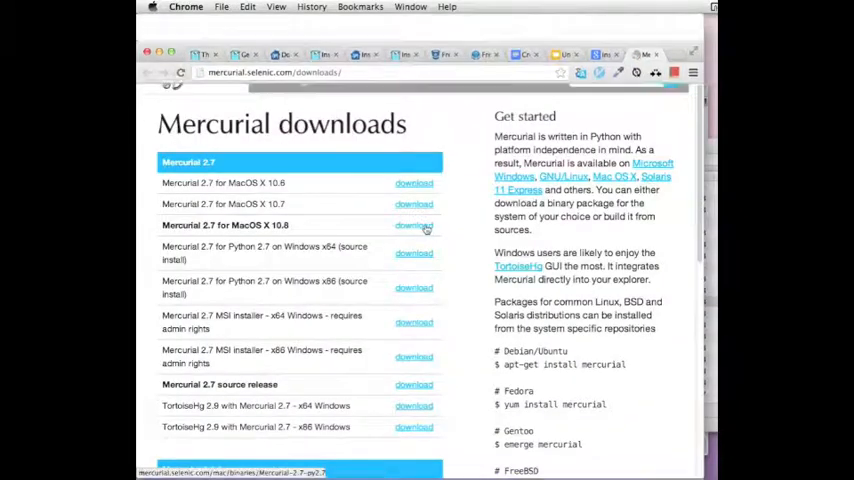
# - Download Mercurial 2.7 for Mac OS X 10.8 and accept the installer's license agreement
pyautogui.click(414, 224)
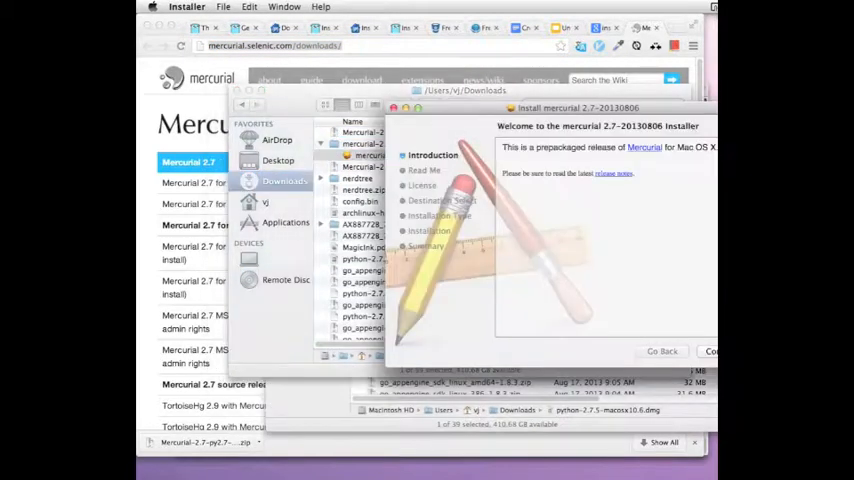
pyautogui.click(710, 352)
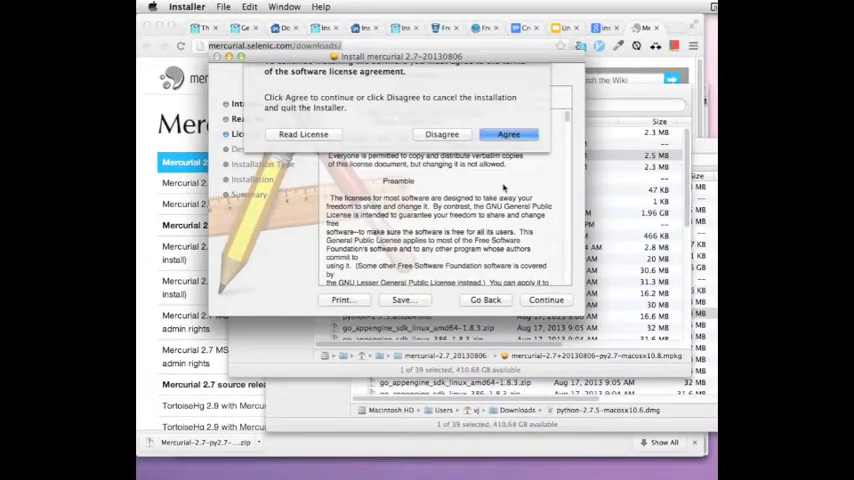
pyautogui.click(508, 134)
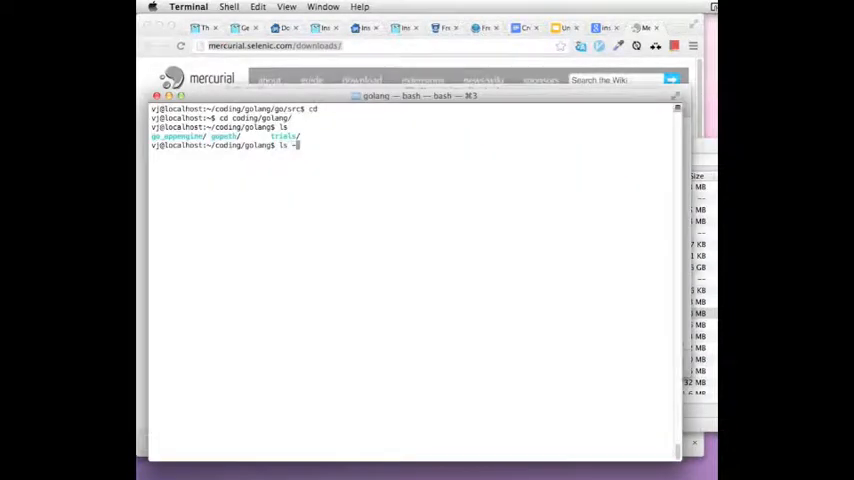
pyautogui.write('l')
pyautogui.press('Return')
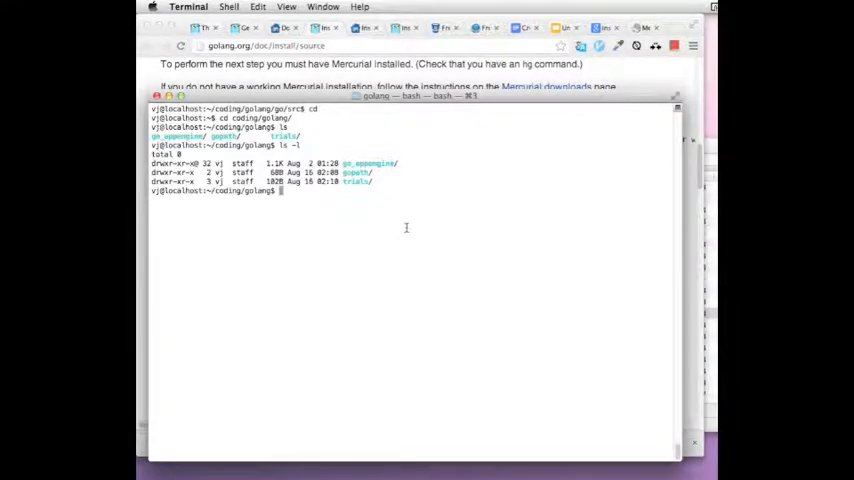
pyautogui.write('hg clone -u release https://code.google.com/p/go')
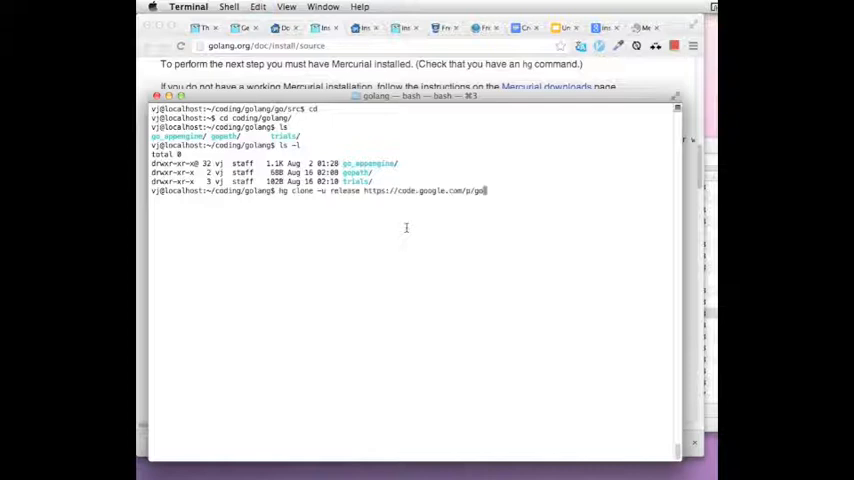
pyautogui.press('return')
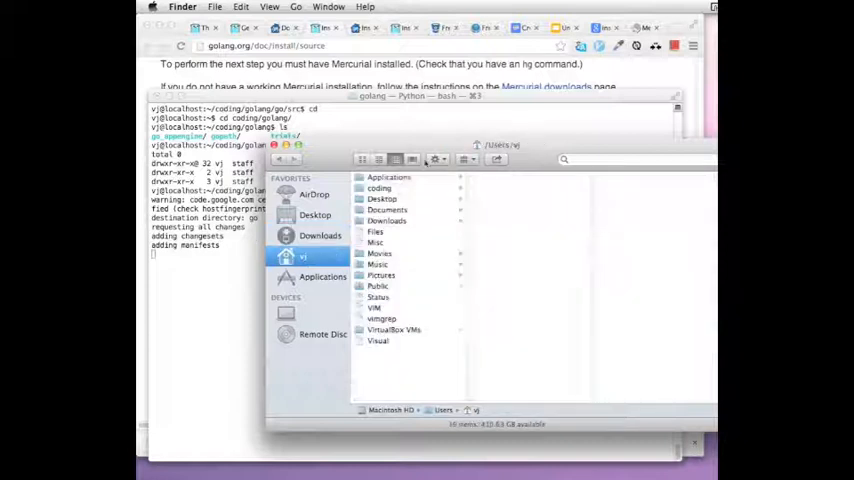
# - Browse into coding/golang in Finder to reach the cloned go folder
pyautogui.click(380, 188)
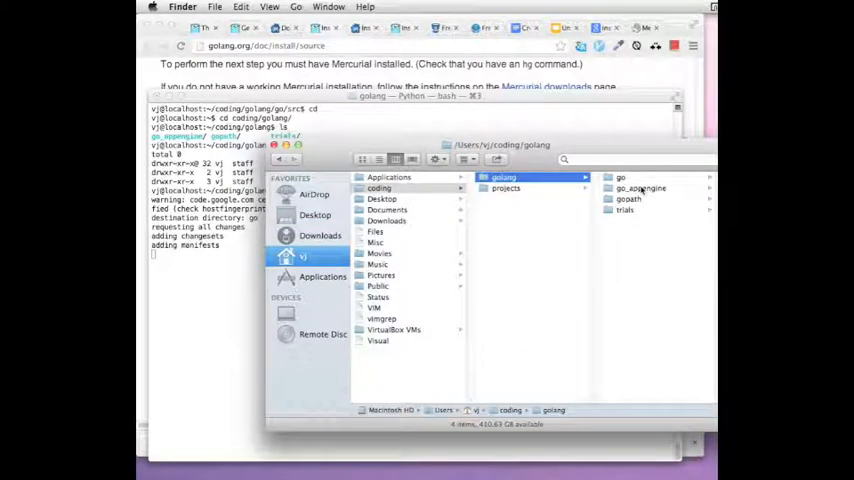
pyautogui.click(620, 176)
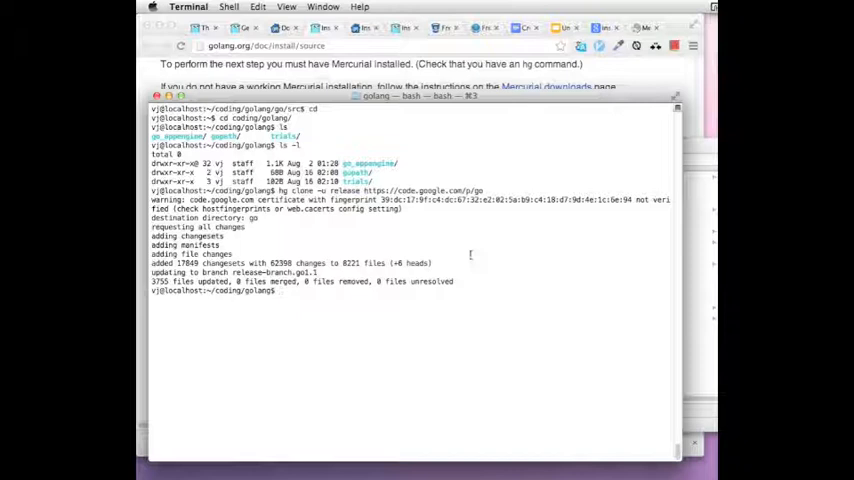
pyautogui.moveTo(352, 296)
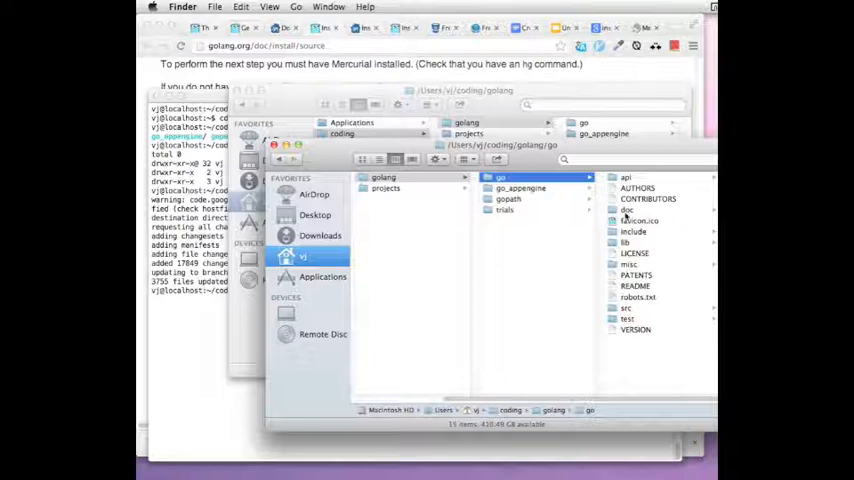
pyautogui.moveTo(640, 364)
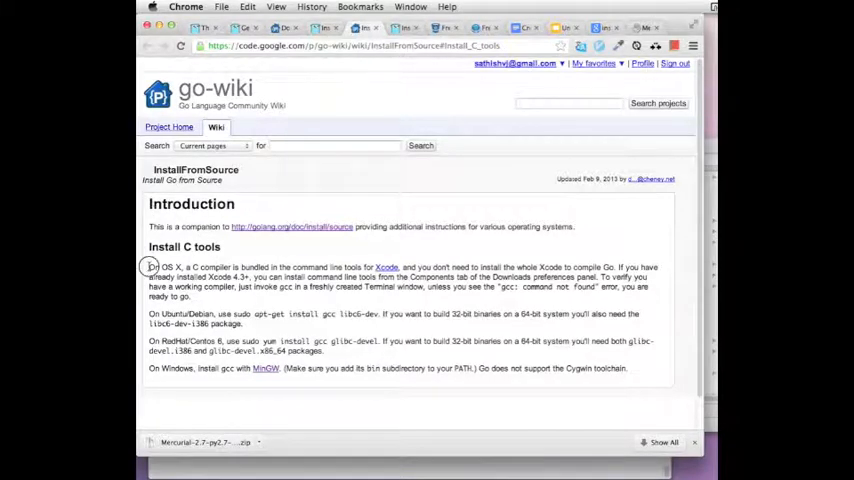
pyautogui.moveTo(370, 258)
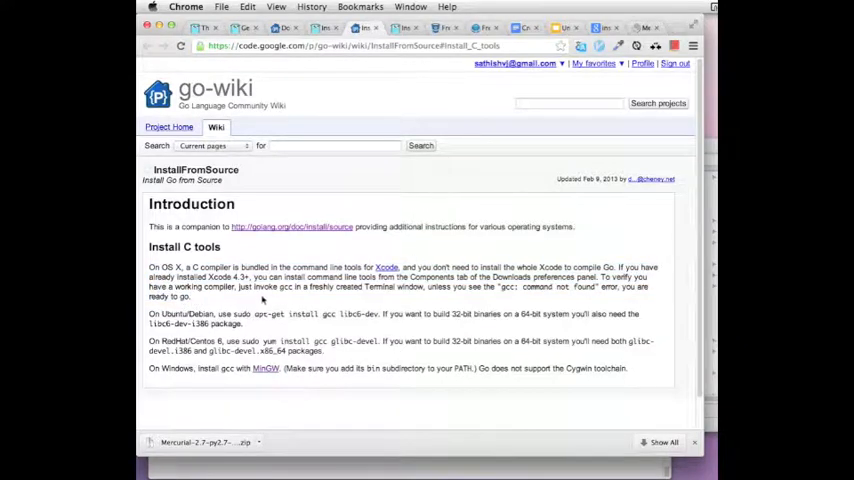
pyautogui.moveTo(536, 264)
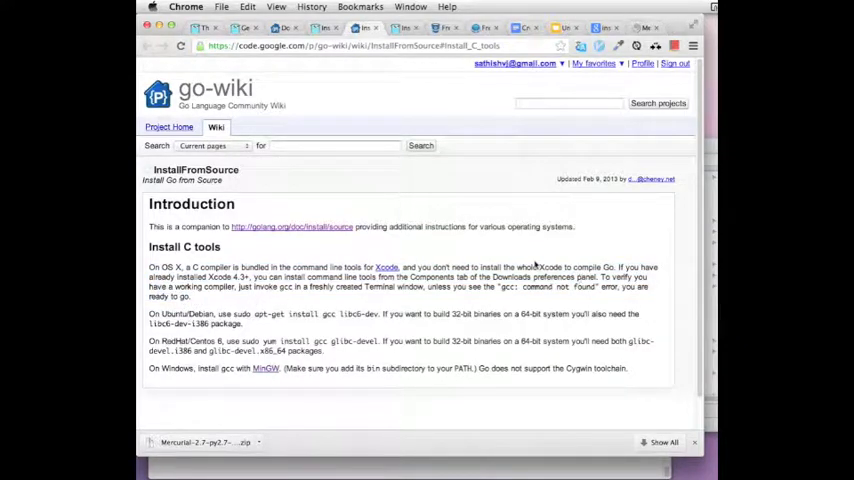
pyautogui.moveTo(440, 300)
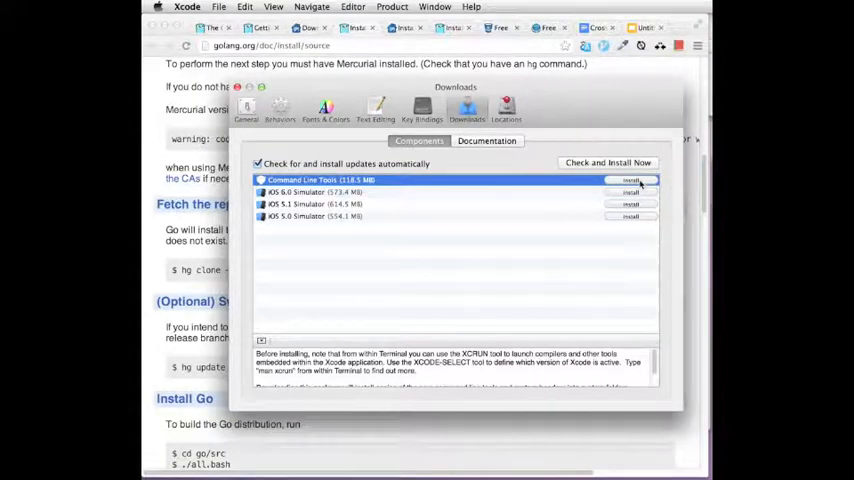
# - Install Xcode's Command Line Tools component, then begin navigating in Terminal
pyautogui.click(632, 180)
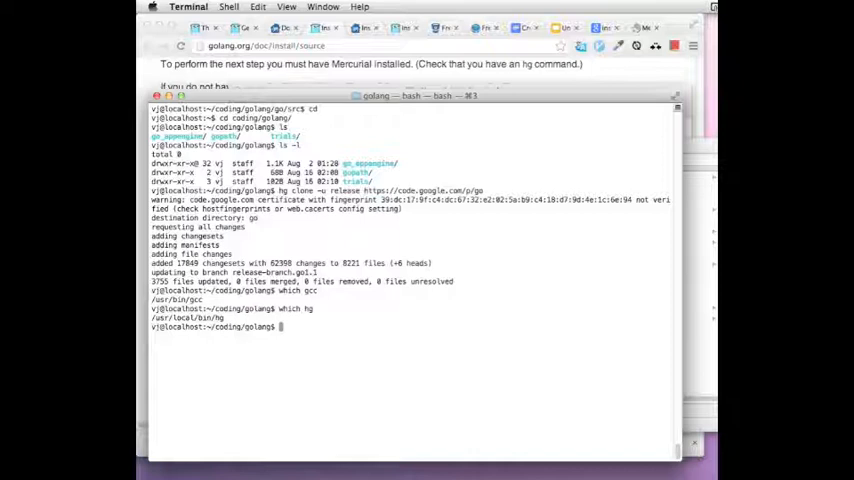
pyautogui.write('cd go')
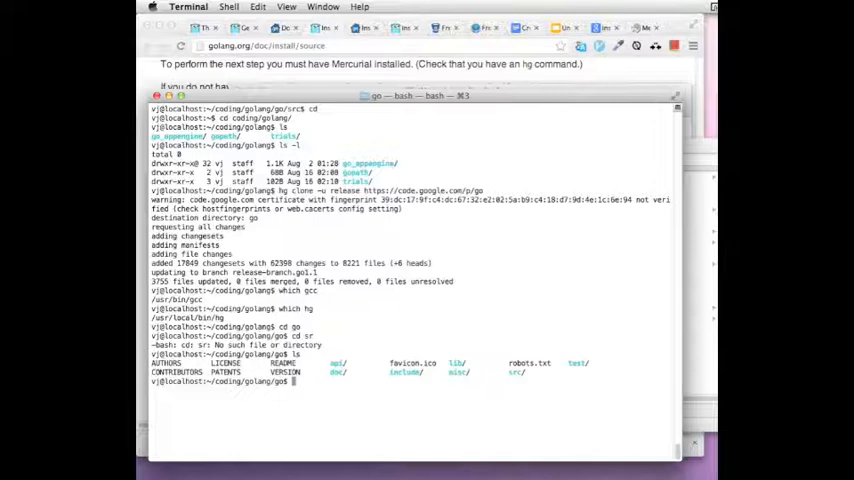
# - Move into the Go src directory and clear the terminal screen
pyautogui.write('cd src')
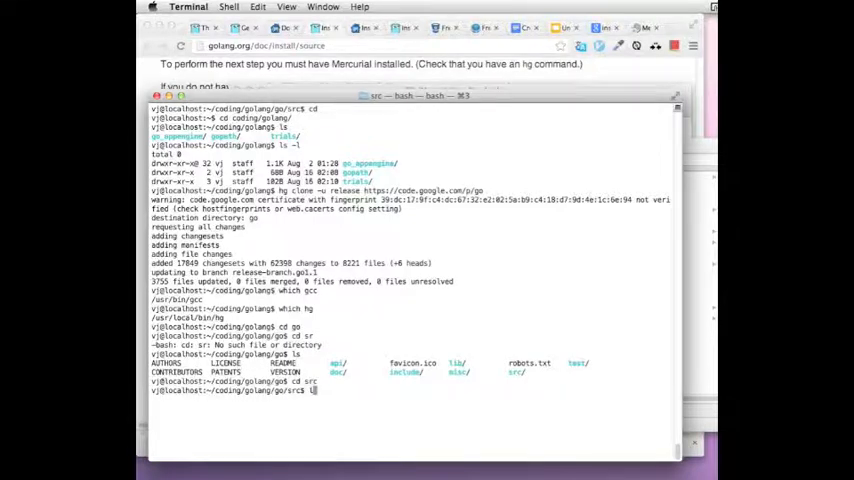
pyautogui.press('Return')
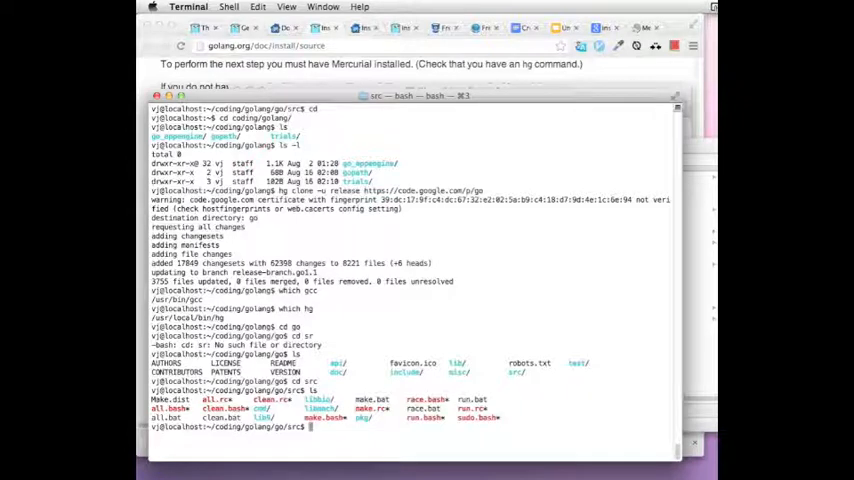
pyautogui.write('GOOS GOARCH')
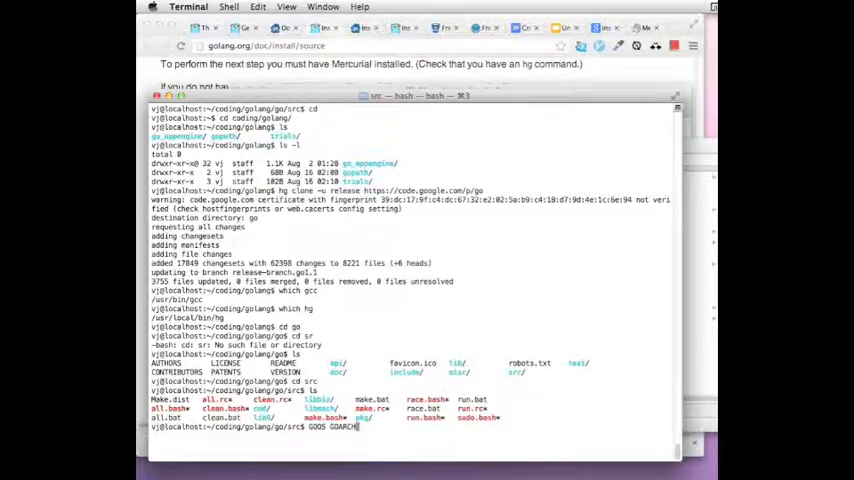
pyautogui.press('Return')
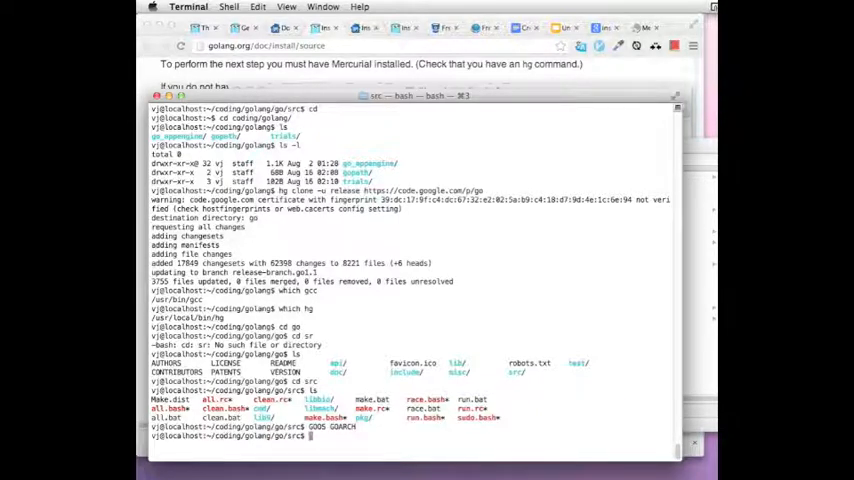
pyautogui.write('cle')
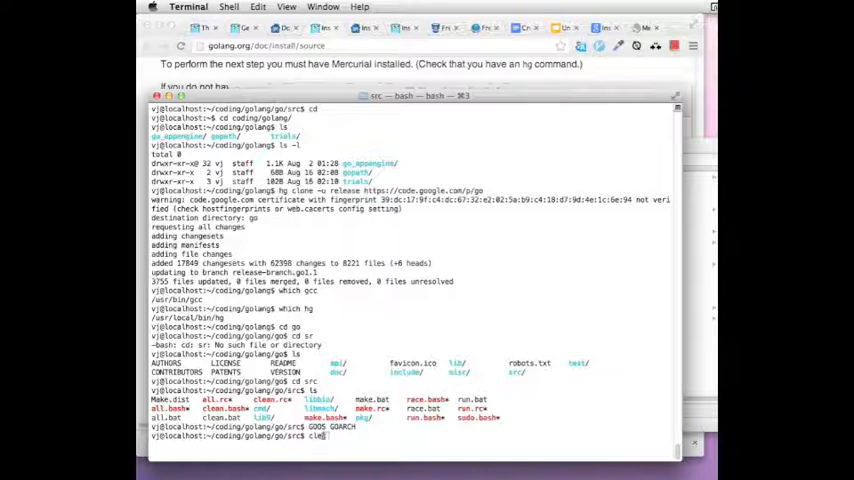
pyautogui.press('Return')
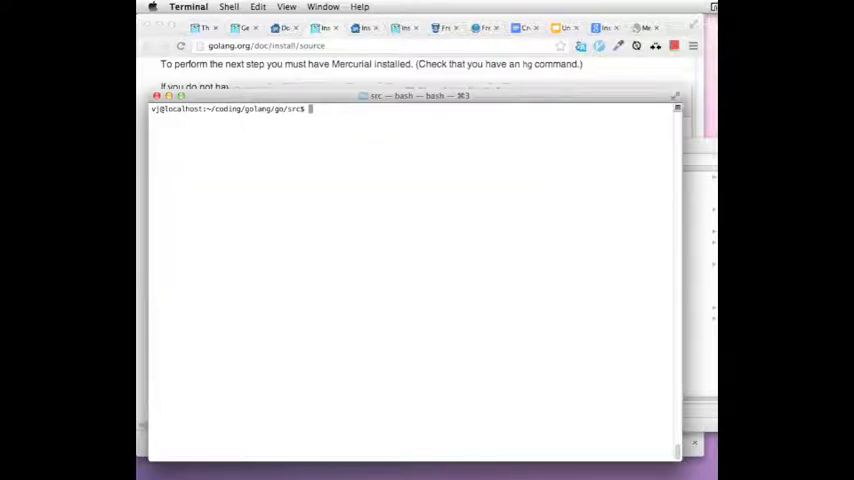
# - Run ./all.bash to build and test Go for darwin/amd64
pyautogui.write('./all')
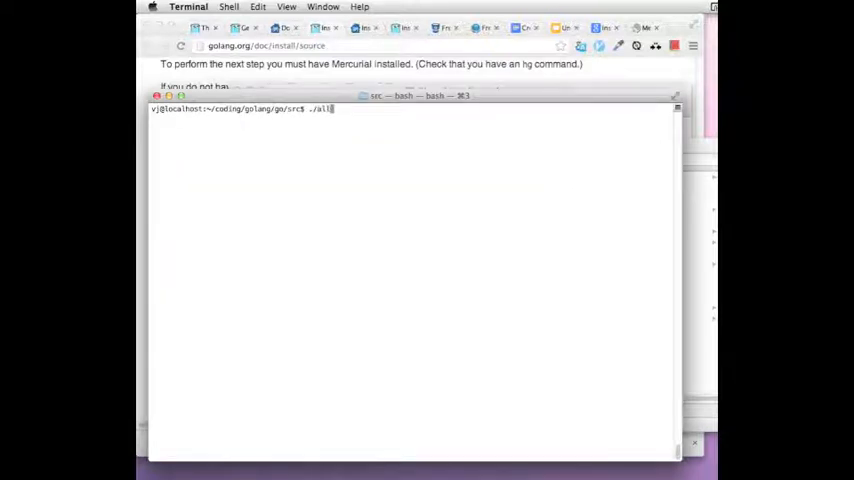
pyautogui.press('Return')
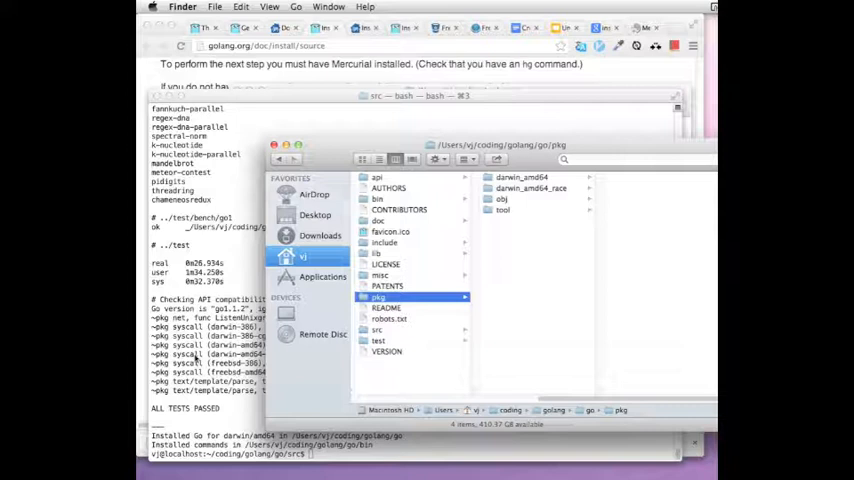
# - Switch back to the Terminal window showing the build results
pyautogui.click(378, 198)
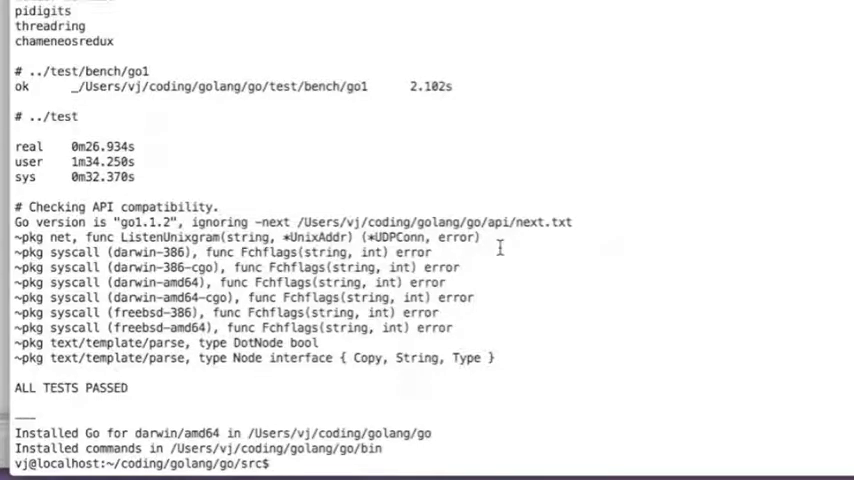
# - Move to the trials folder to run helloworld.go, then start a GOOS-prefixed command back in go src
pyautogui.write('cd ..')
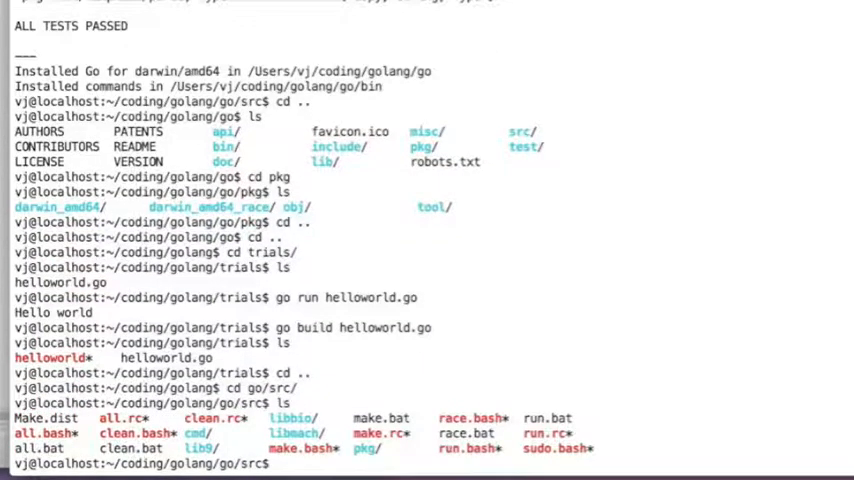
pyautogui.write('GOO')
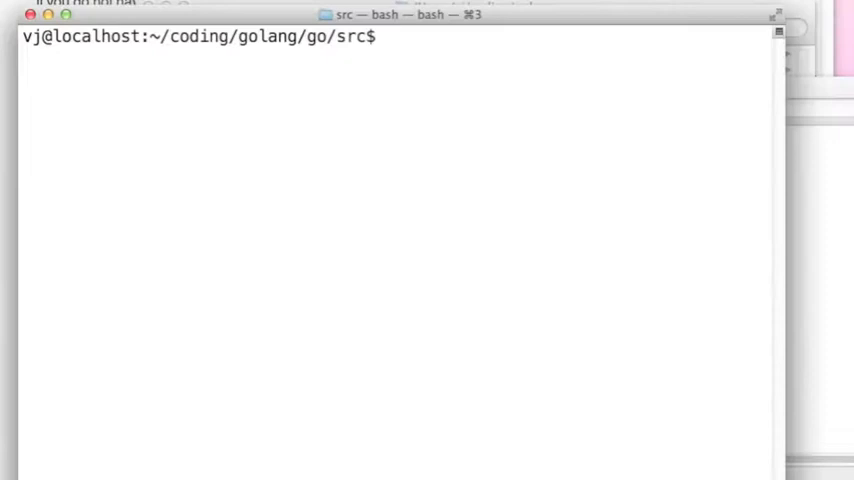
# - Rebuild the toolchain with GOOS=windows GOARCH=amd64 ./all.bash
pyautogui.write('GOOS=window')
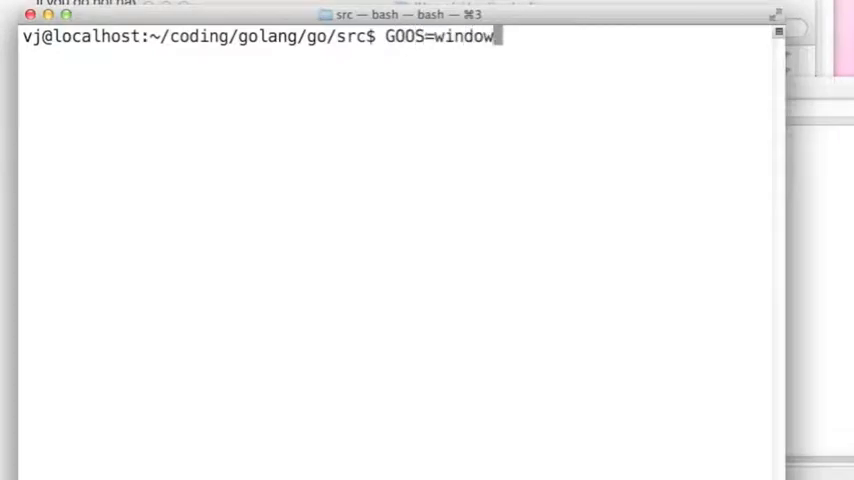
pyautogui.write('s GOARCH=')
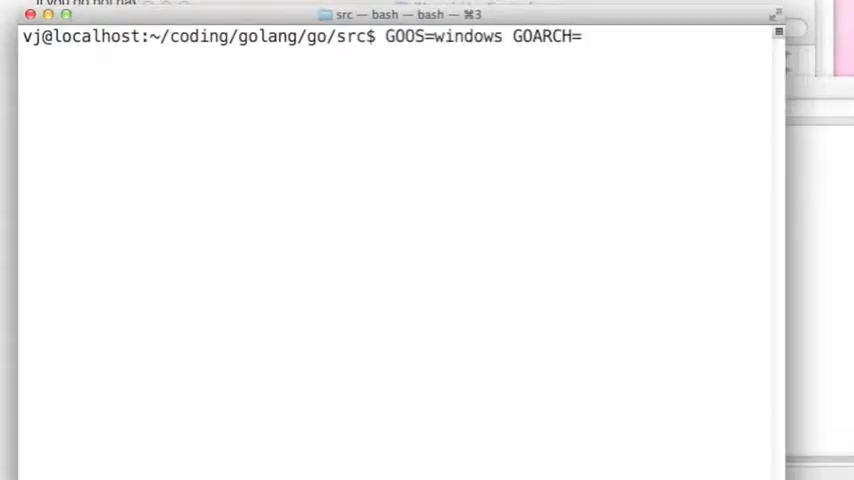
pyautogui.write('amd64 ./all')
pyautogui.write('GOOS')
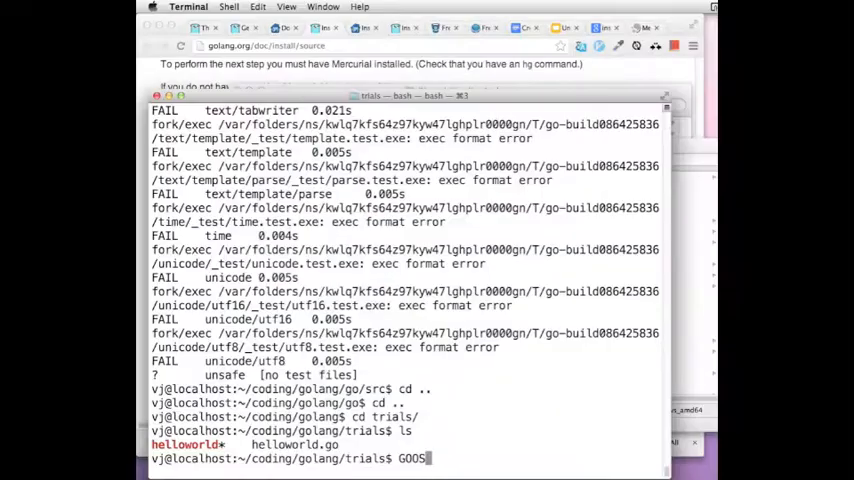
# - Cross-compile helloworld.go with GOOS=windows GOARCH=amd64 go build, producing helloworld.exe in trials
pyautogui.write('=windows')
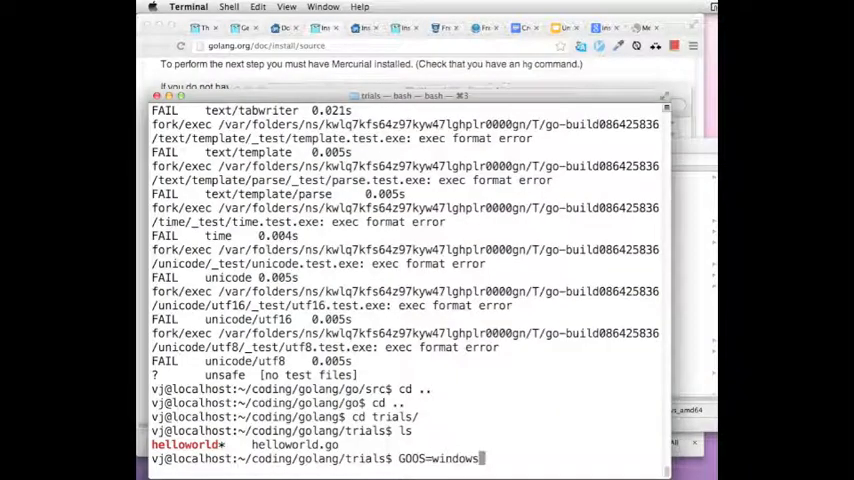
pyautogui.write('GOARCH')
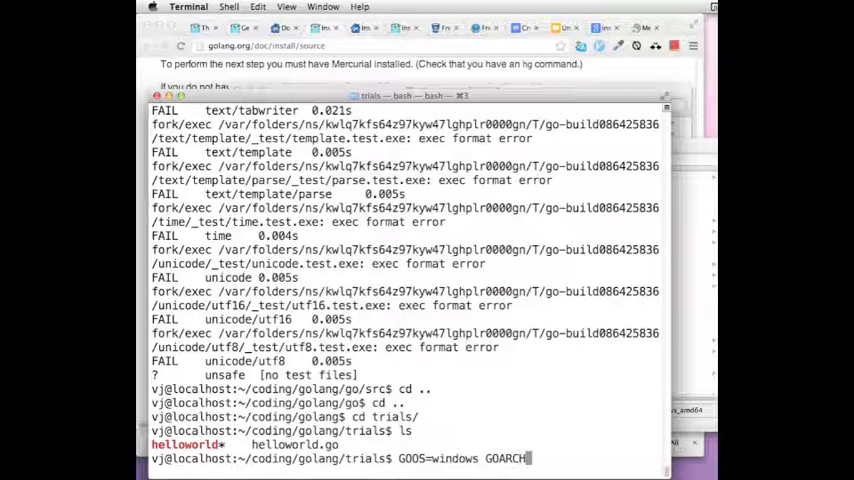
pyautogui.write('=amd64 go build helloworld.go')
pyautogui.write('ls')
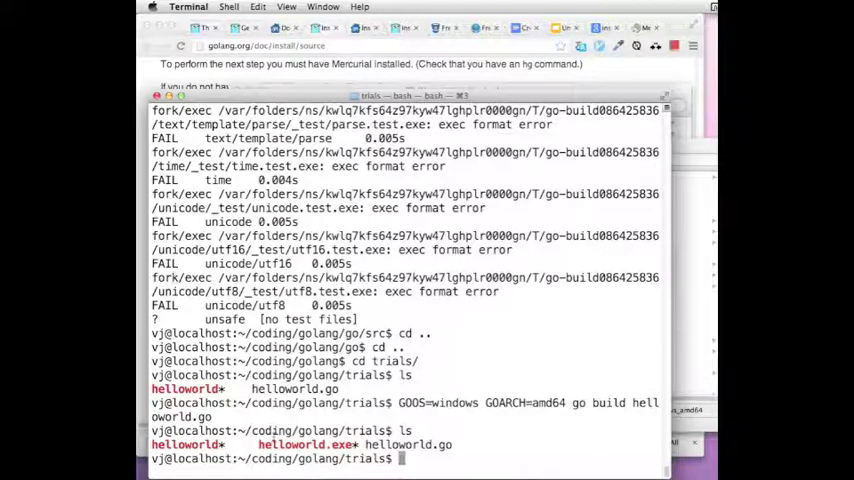
pyautogui.doubleClick(296, 444)
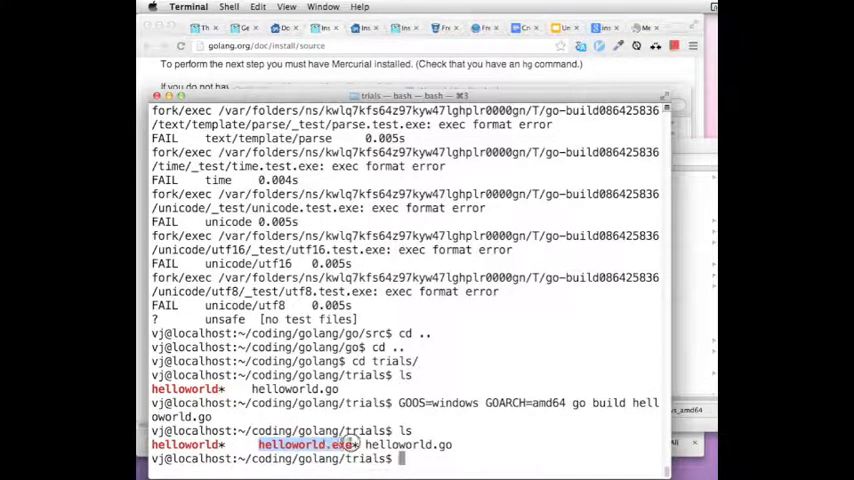
pyautogui.write('cd ../..')
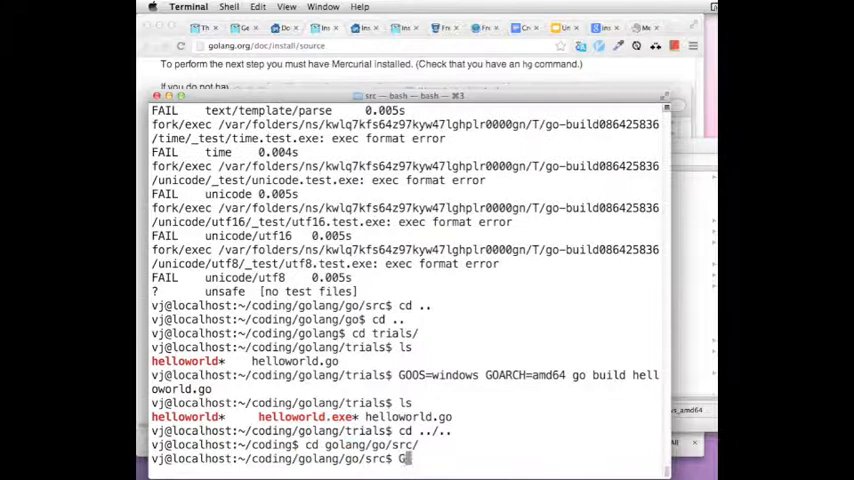
# - Run GOOS=linux GOARCH=arm ./all.bash to rebuild Go and cross-compile helloworld.go into helloworld-linuxarm
pyautogui.write('OOS=')
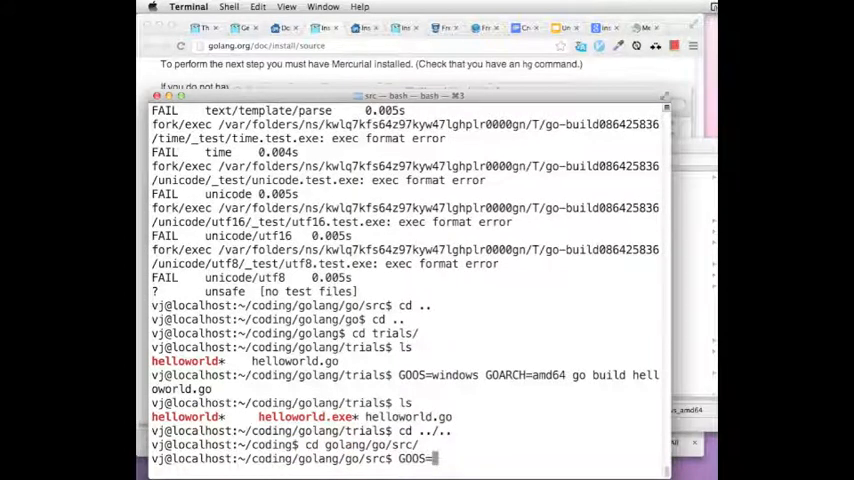
pyautogui.write('linux')
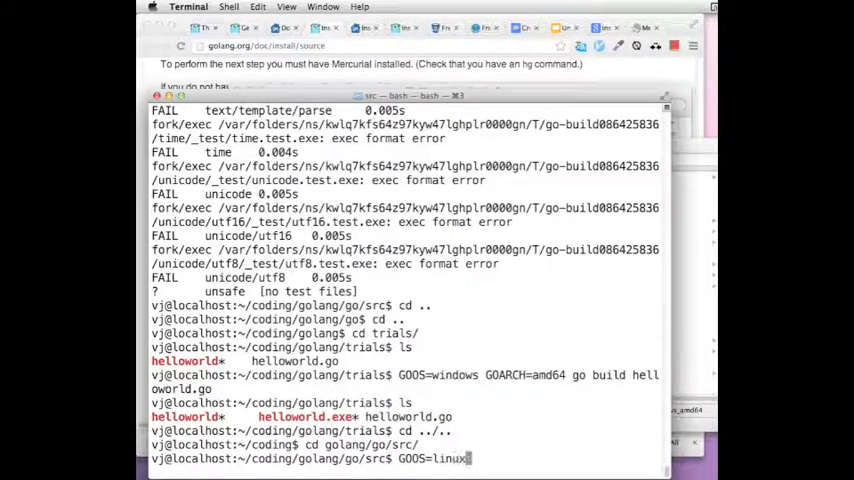
pyautogui.write('GOARCH=arm ./a')
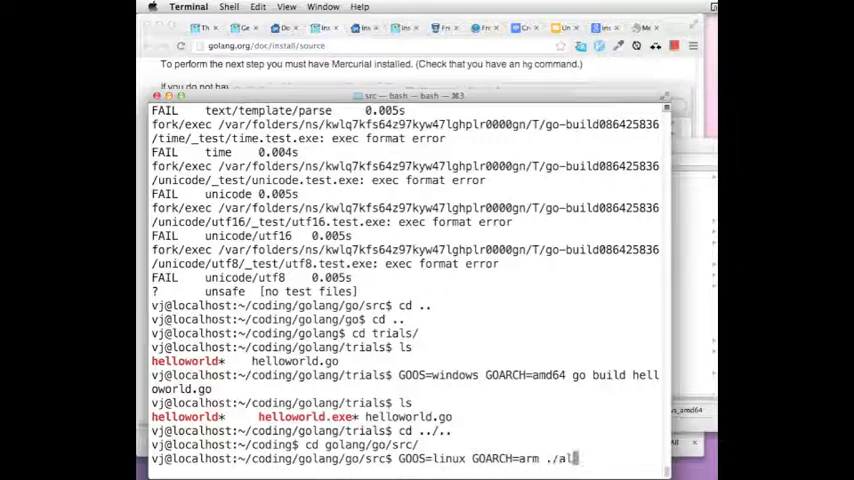
pyautogui.write('l.ba')
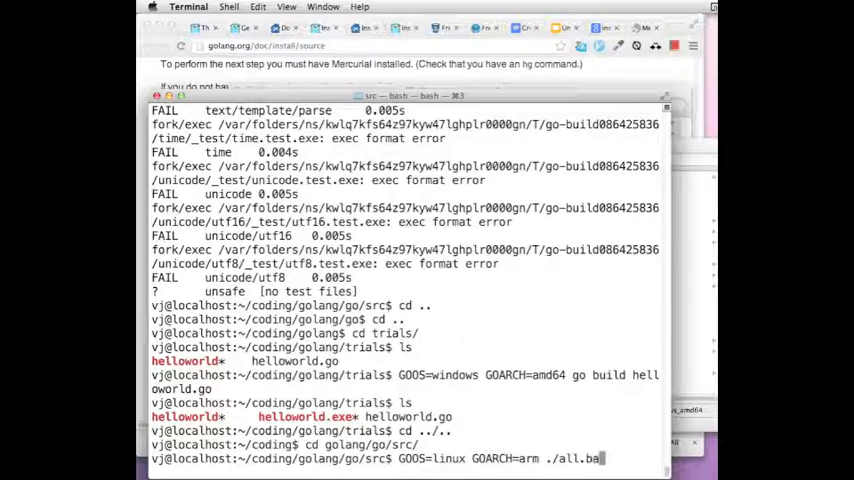
pyautogui.write('sh')
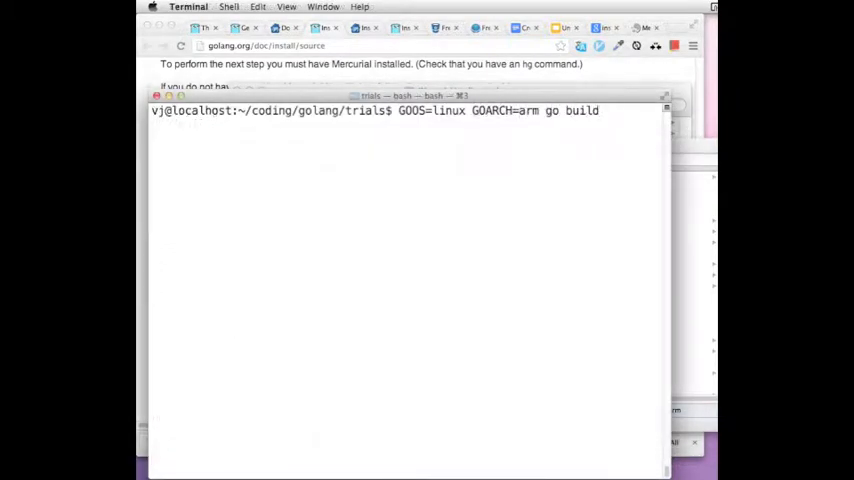
pyautogui.press('Return')
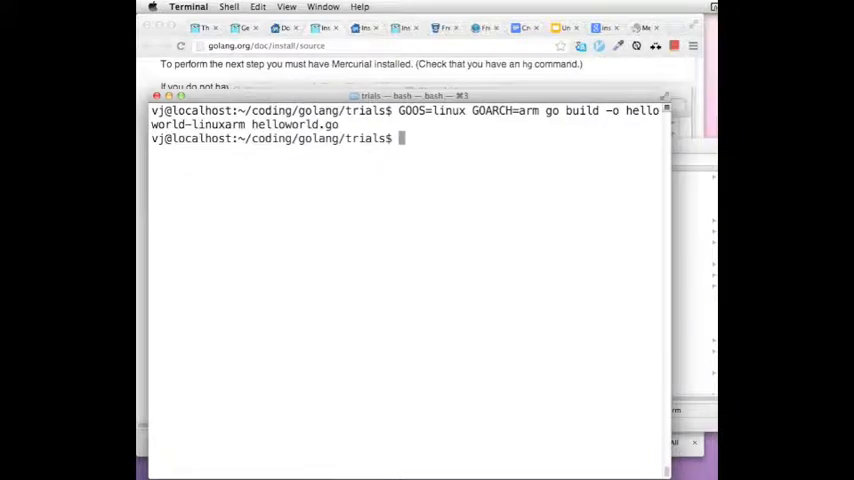
# - List trials with ls -l to show helloworld-linuxarm beside helloworld and helloworld.exe
pyautogui.write('ls -l')
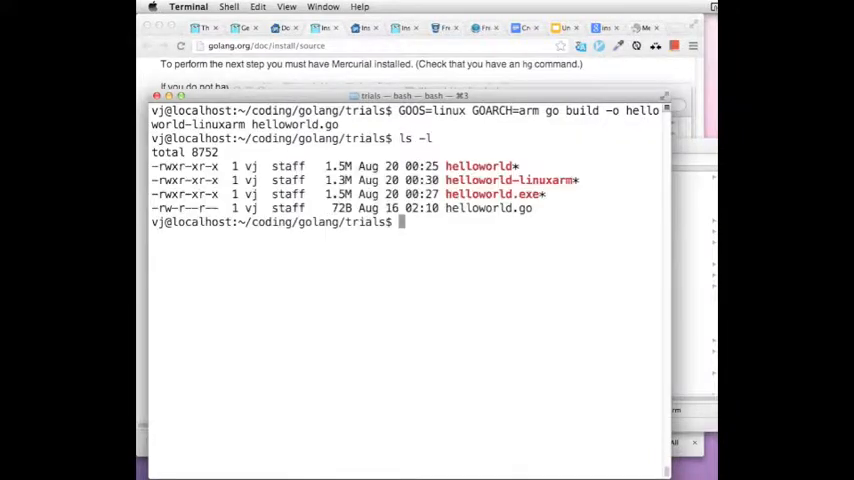